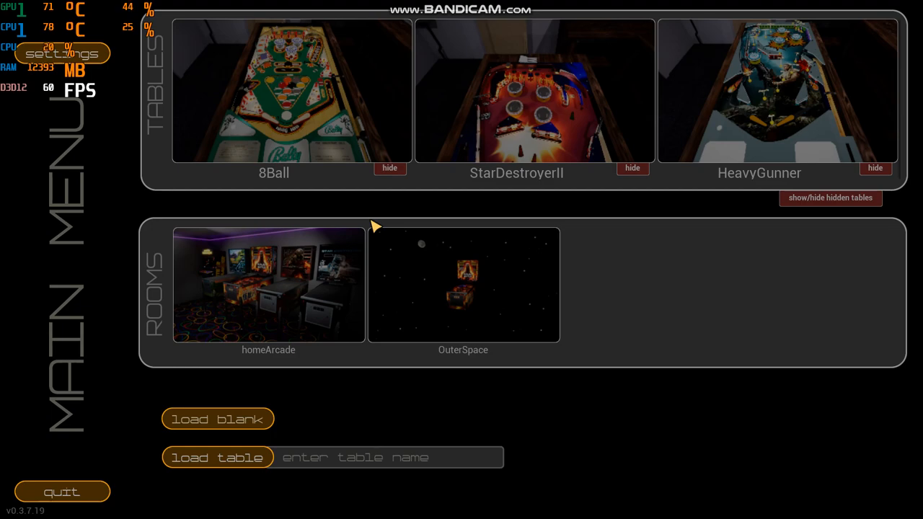
pyautogui.moveTo(130, 96)
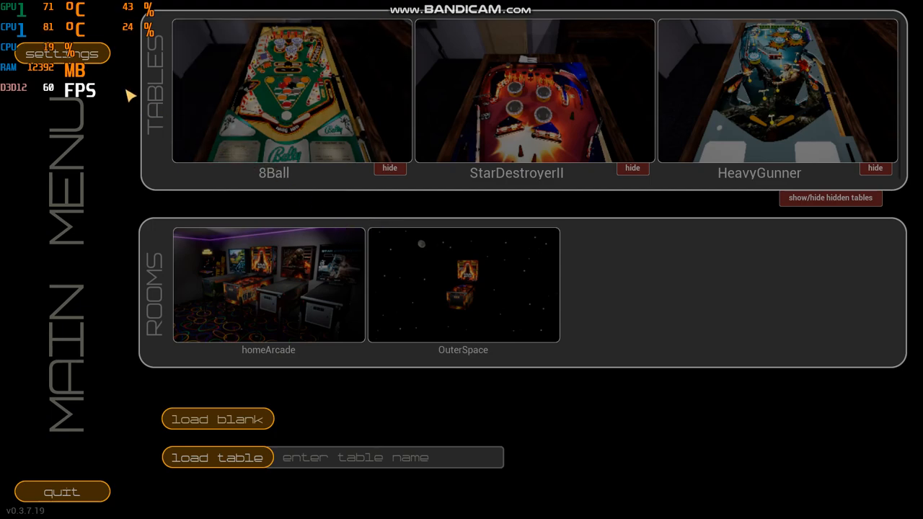
pyautogui.moveTo(119, 84)
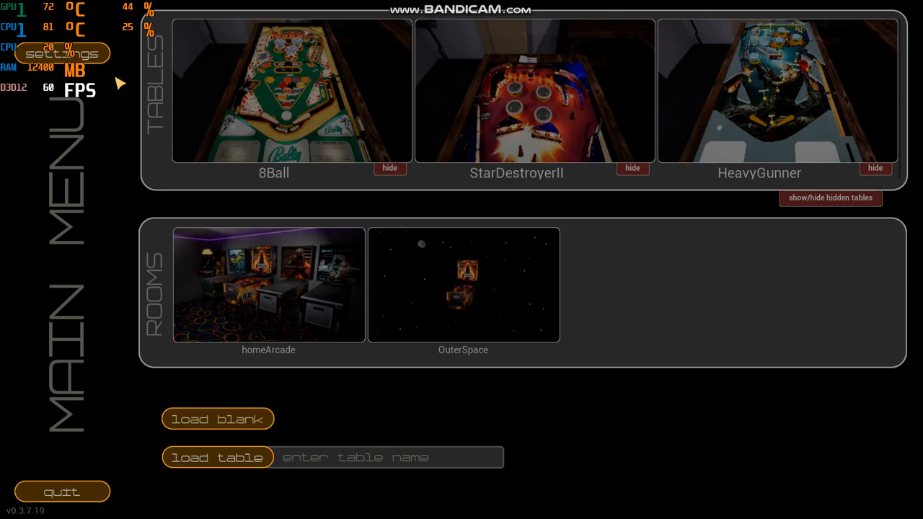
pyautogui.moveTo(177, 182)
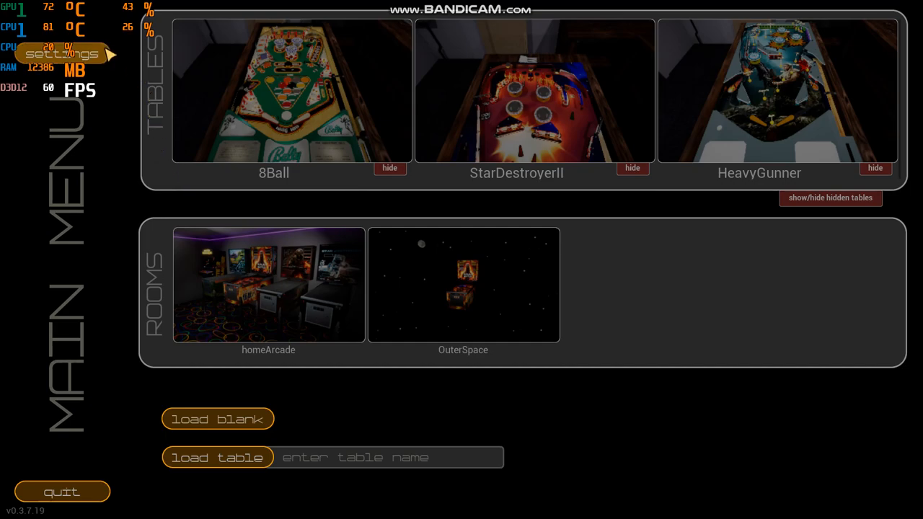
# Step: Show PinBuilder's display settings: windowed 1920x1080, low quality, VSync off, 64 FPS cap
pyautogui.click(61, 54)
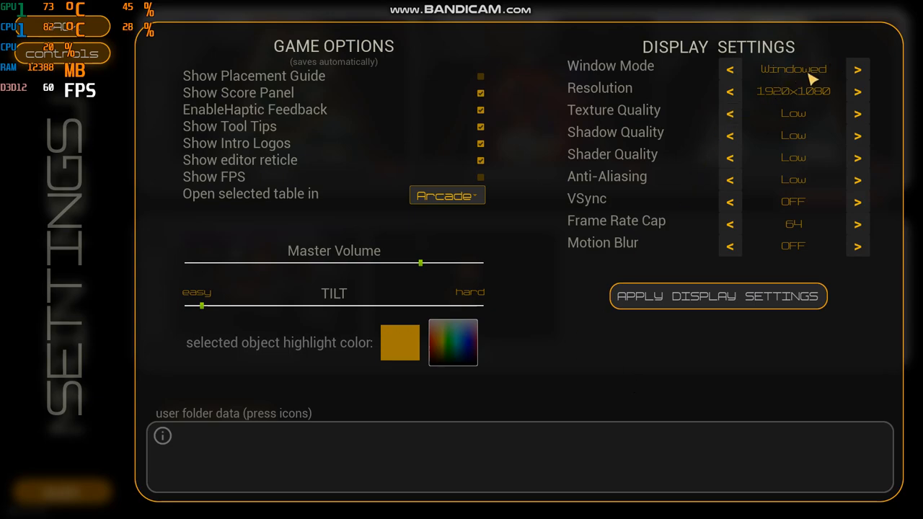
pyautogui.moveTo(801, 97)
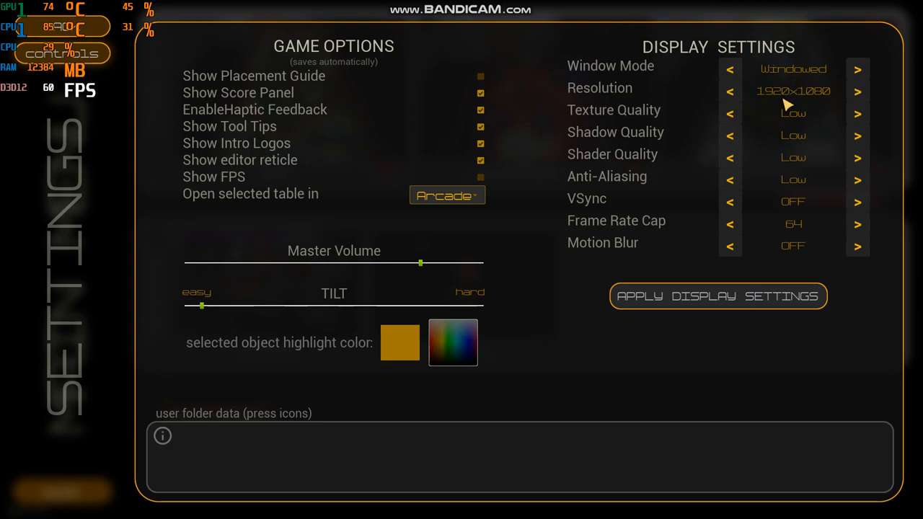
pyautogui.moveTo(826, 151)
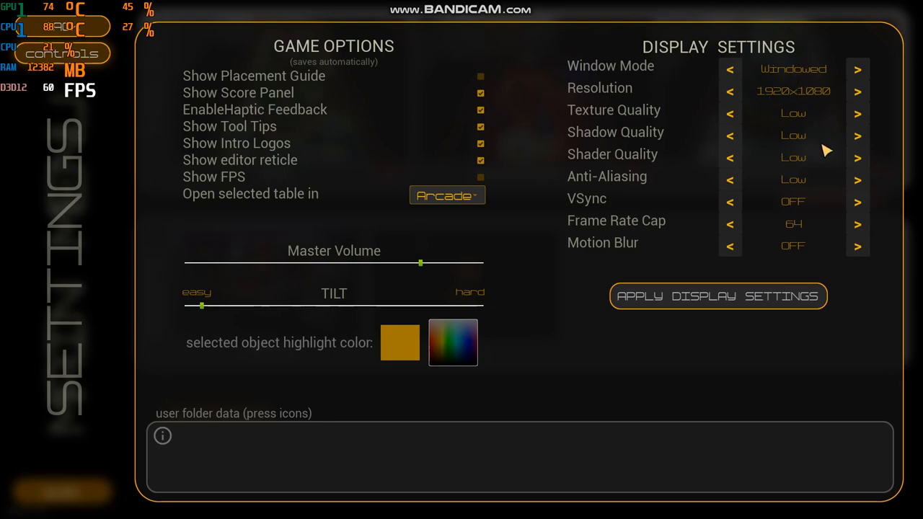
pyautogui.moveTo(803, 132)
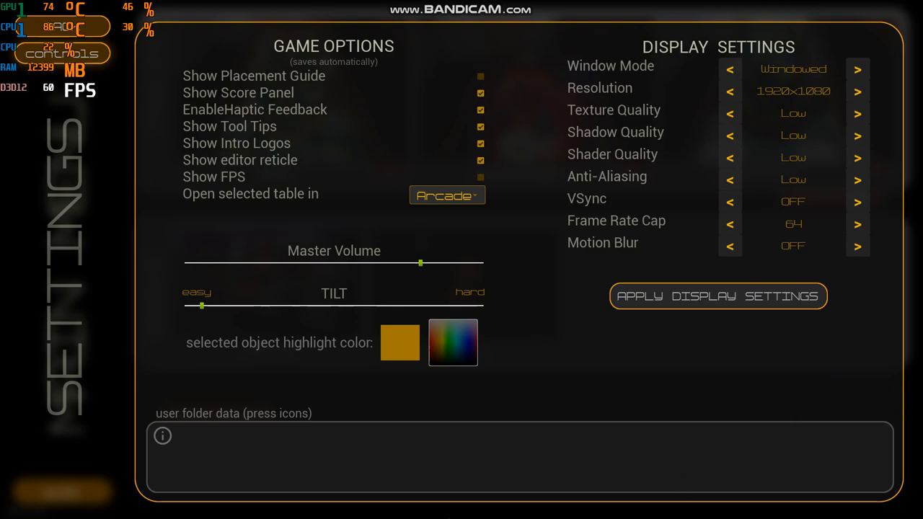
pyautogui.moveTo(521, 470)
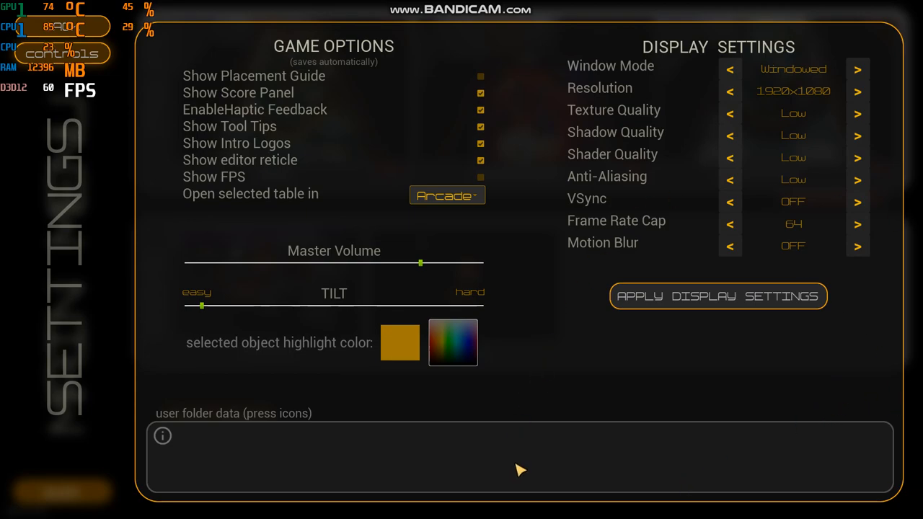
pyautogui.moveTo(534, 449)
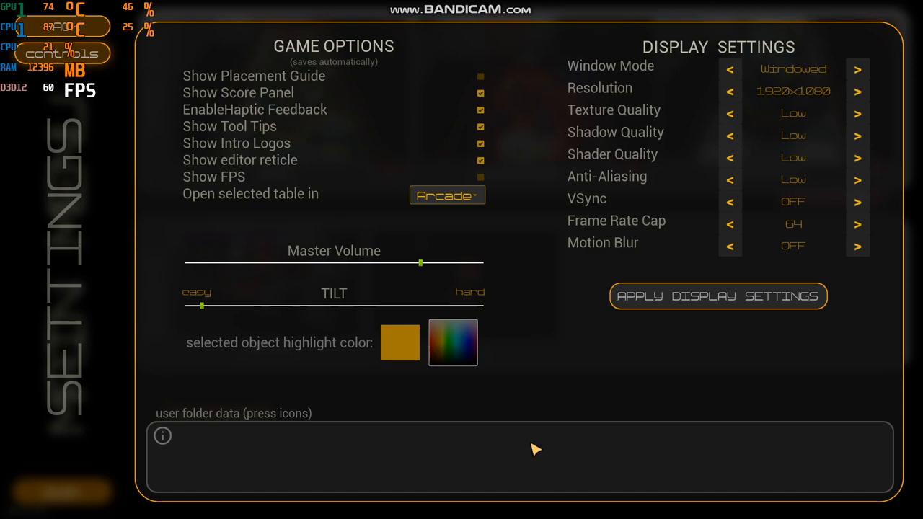
pyautogui.moveTo(342, 404)
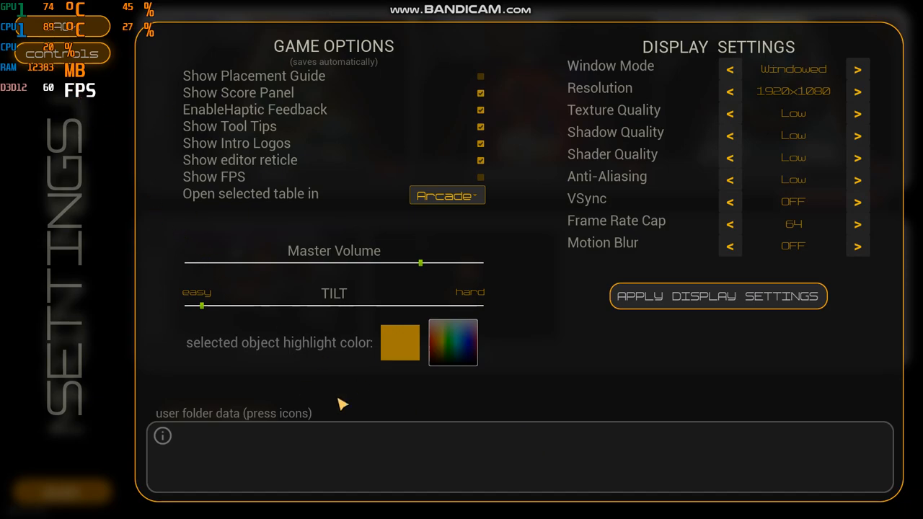
pyautogui.moveTo(409, 507)
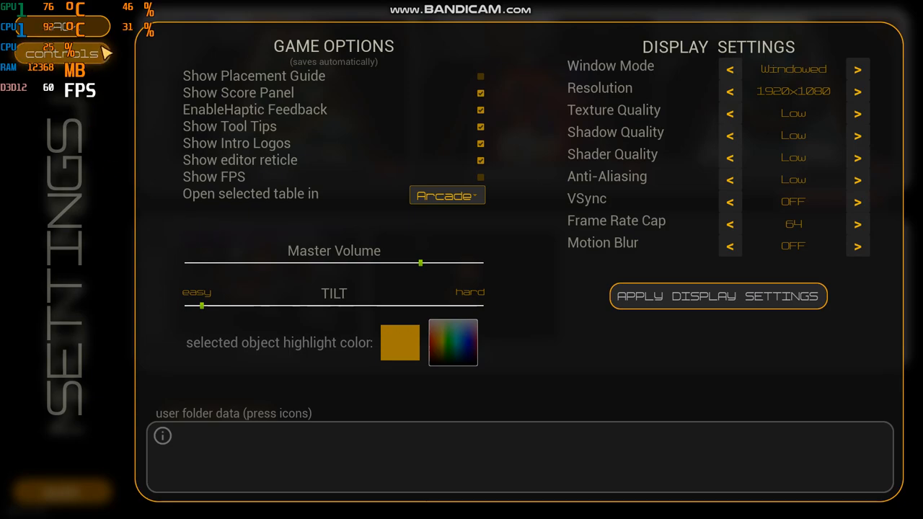
# Step: Return to PinBuilder's main menu and quit, confirming the Really Quit? prompt
pyautogui.click(62, 53)
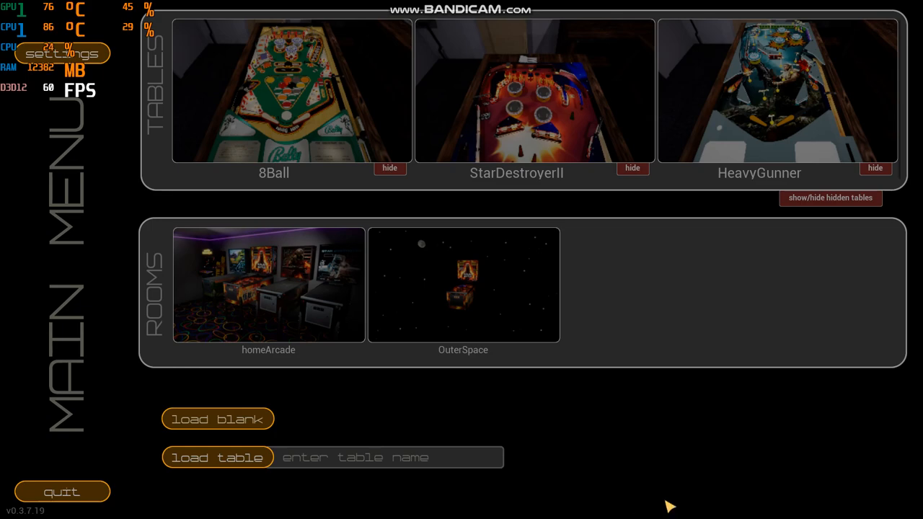
pyautogui.moveTo(674, 506)
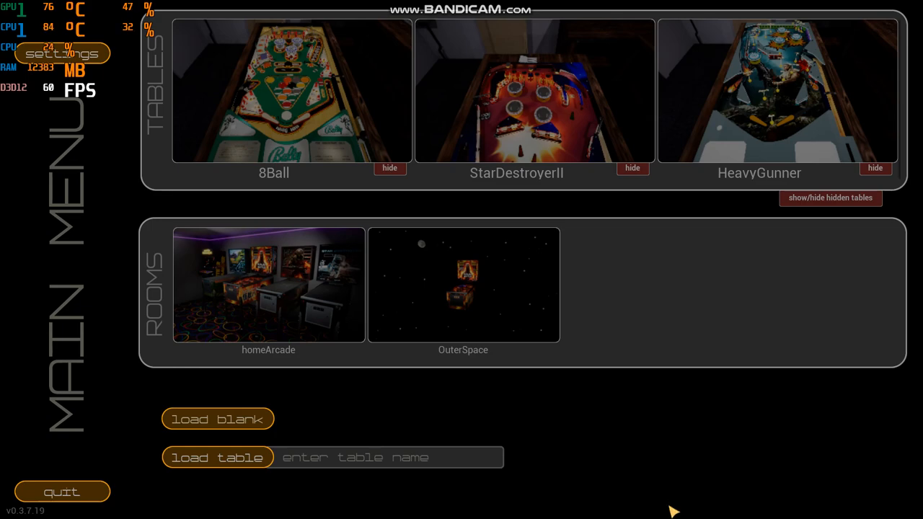
pyautogui.moveTo(483, 516)
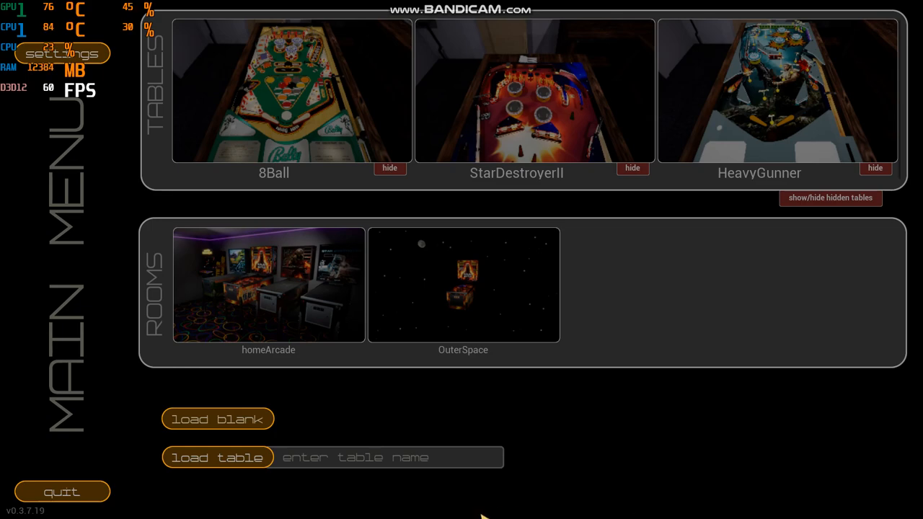
pyautogui.moveTo(62, 492)
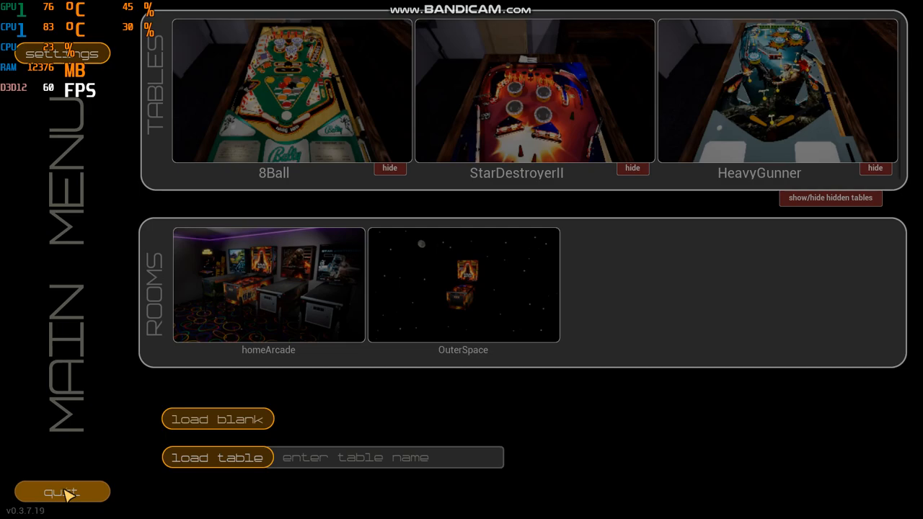
pyautogui.click(62, 492)
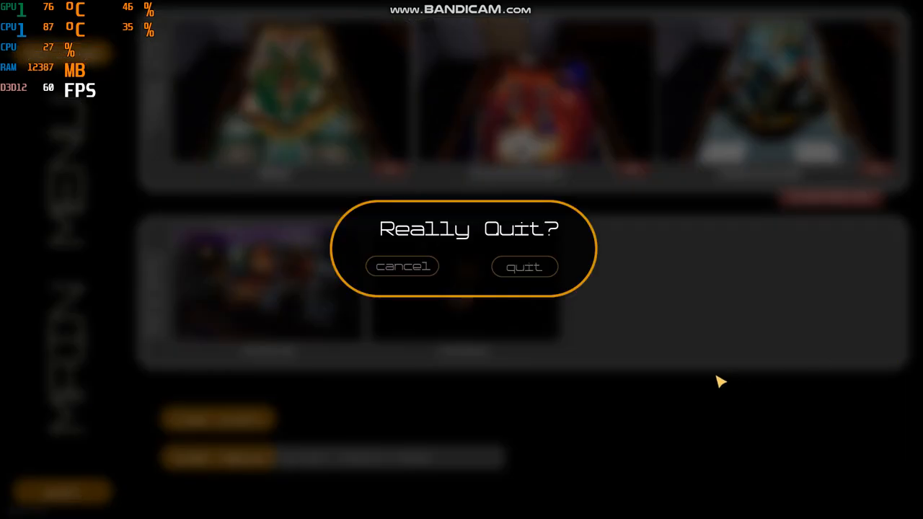
pyautogui.moveTo(524, 267)
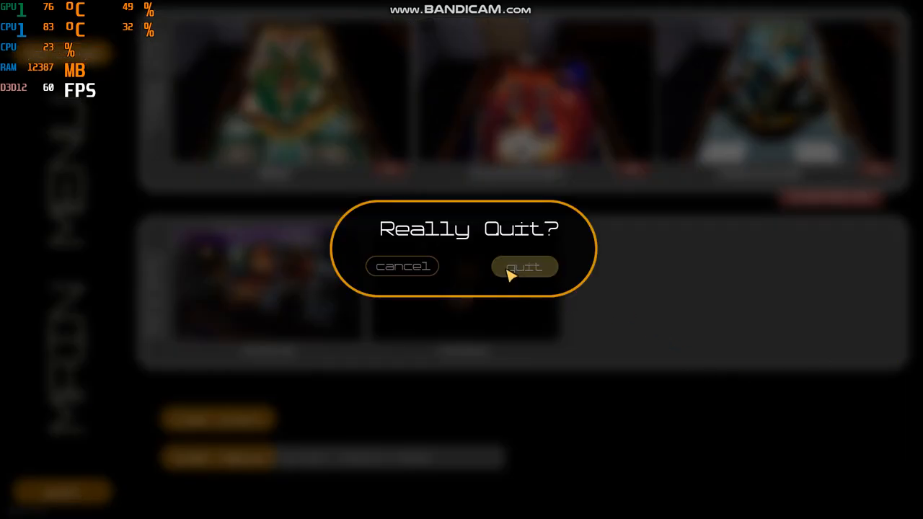
pyautogui.click(524, 266)
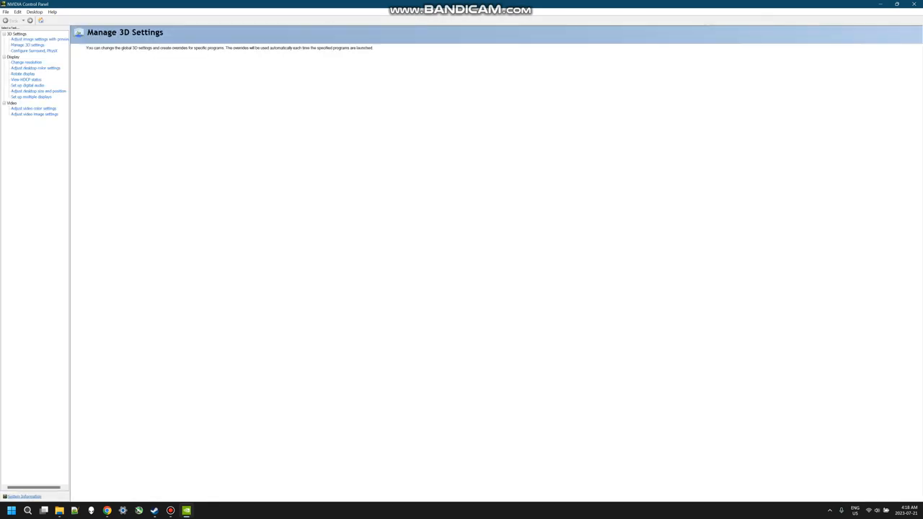
# Step: Review the game's program 3D settings, including antialiasing, High performance texture filtering and anisotropic optimization
pyautogui.click(27, 45)
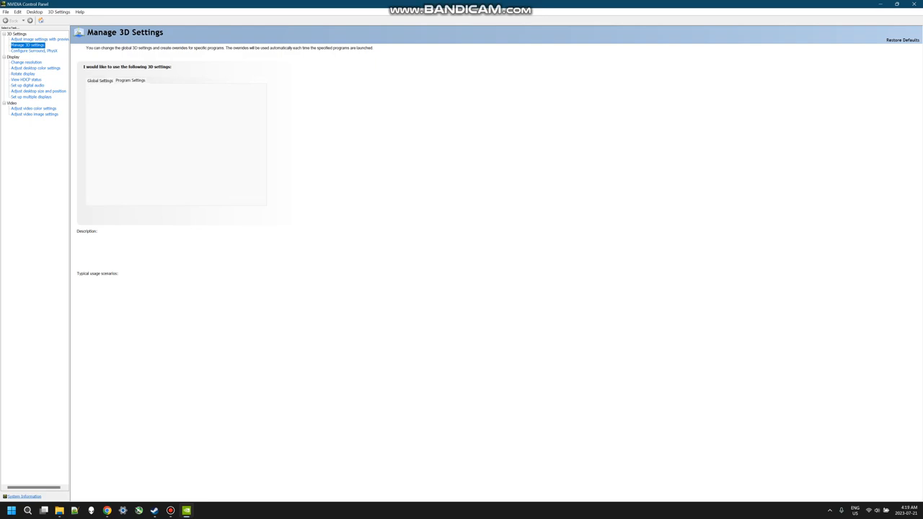
pyautogui.click(130, 80)
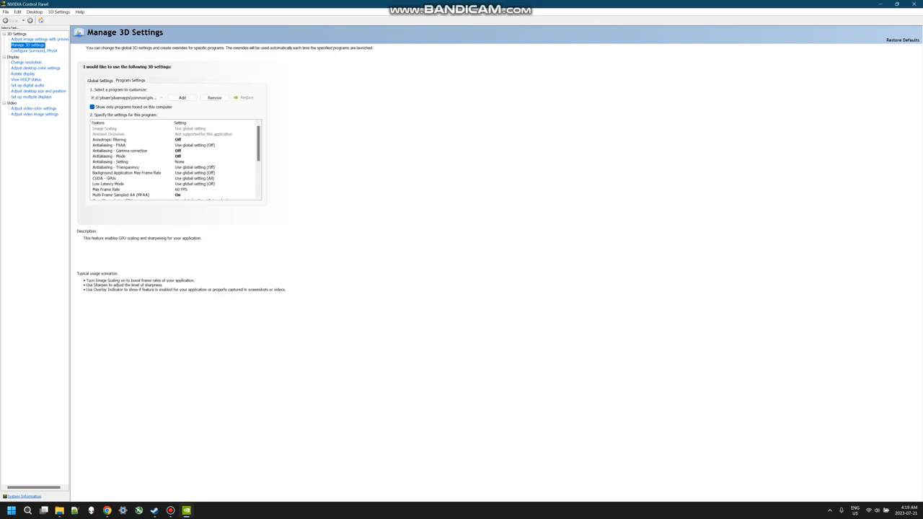
pyautogui.click(109, 134)
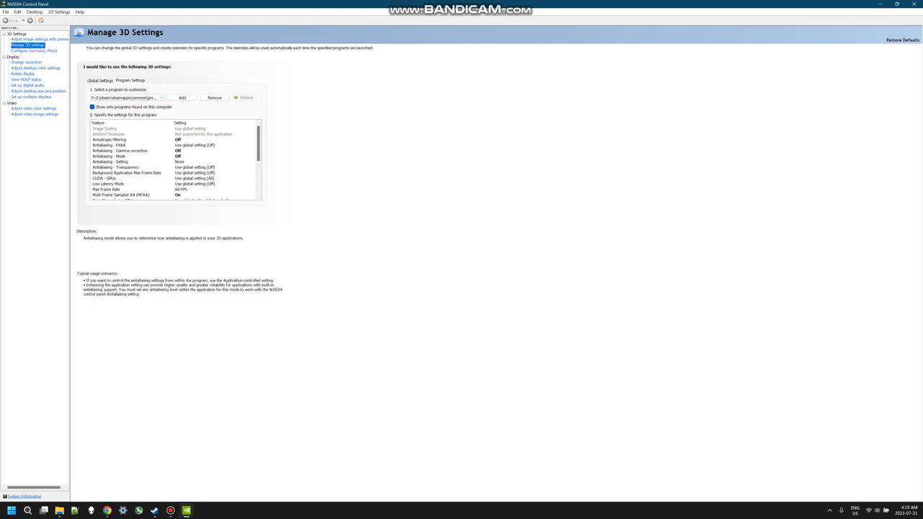
pyautogui.scroll(-3)
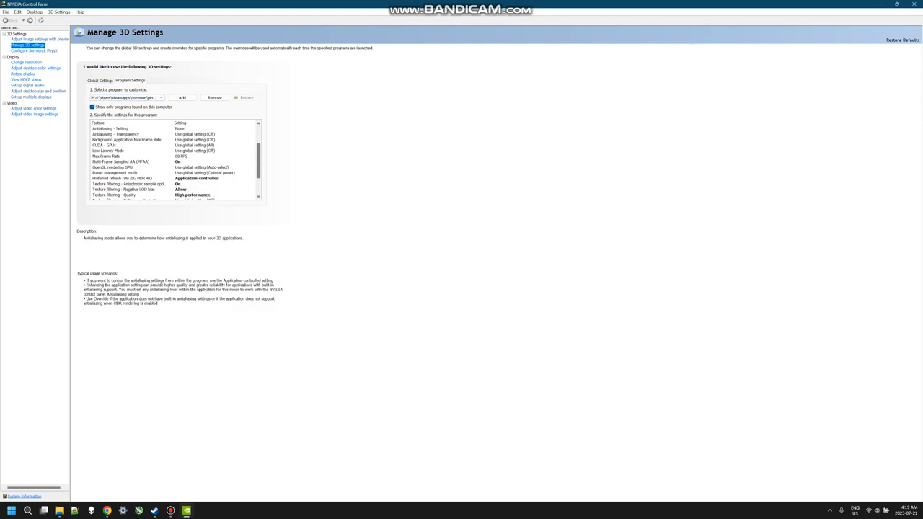
pyautogui.scroll(-3)
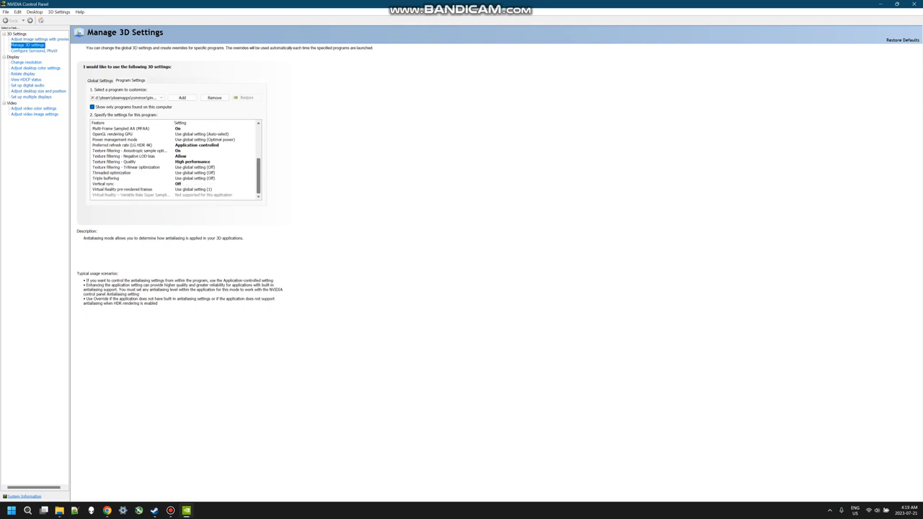
pyautogui.click(131, 195)
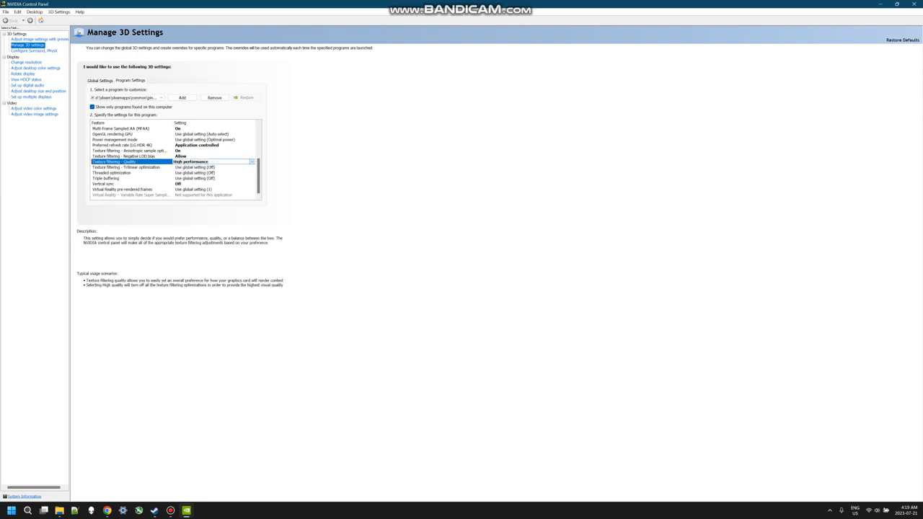
pyautogui.click(130, 150)
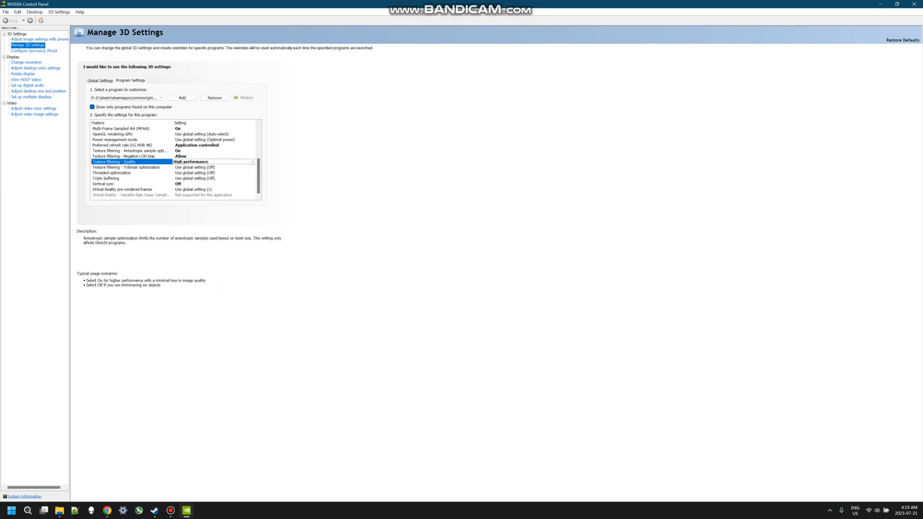
pyautogui.click(106, 183)
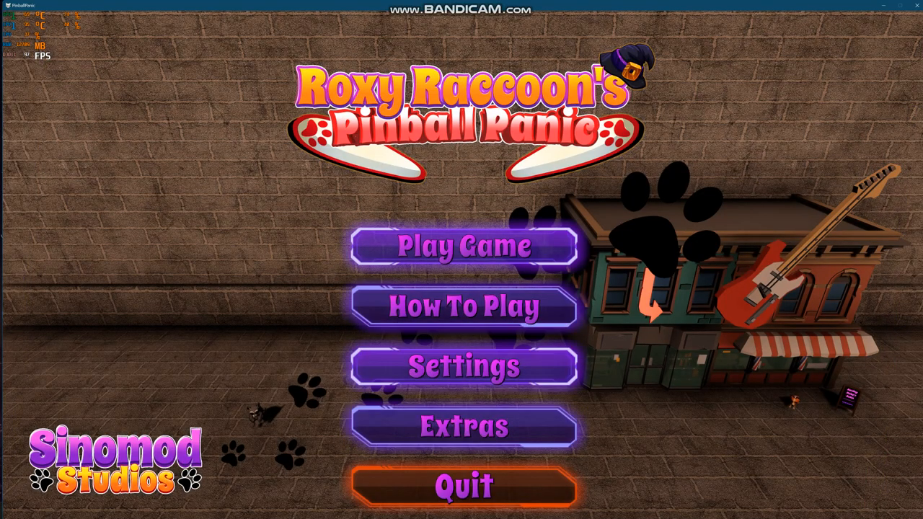
# Step: Check the Ultra 3840x2160 video settings, then go to Play Game table selection
pyautogui.click(464, 366)
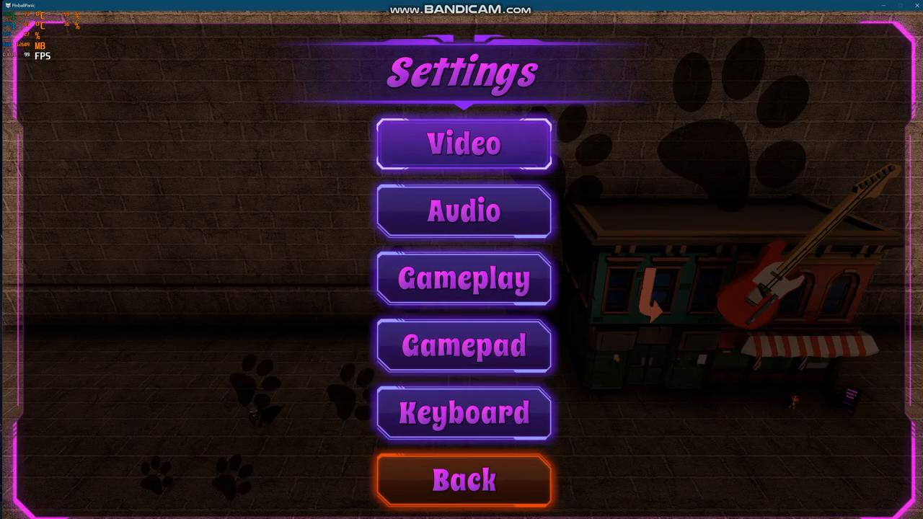
pyautogui.click(463, 143)
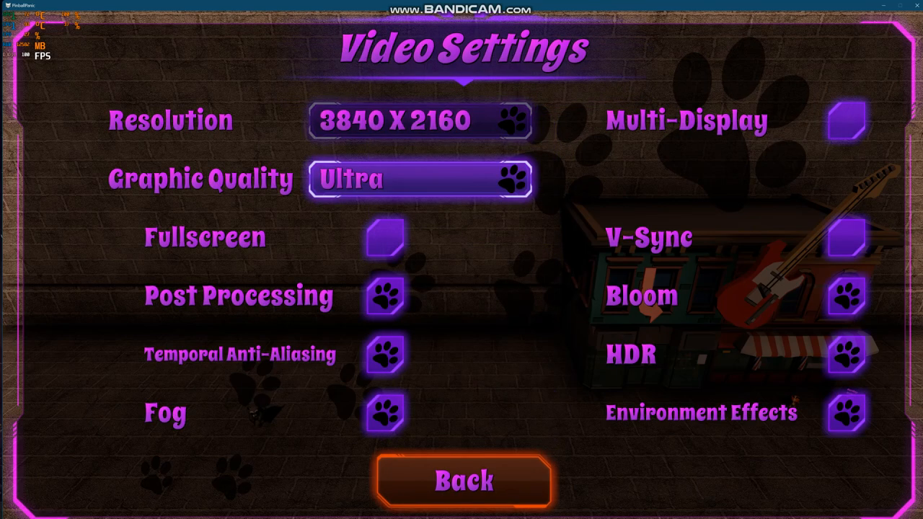
pyautogui.click(464, 482)
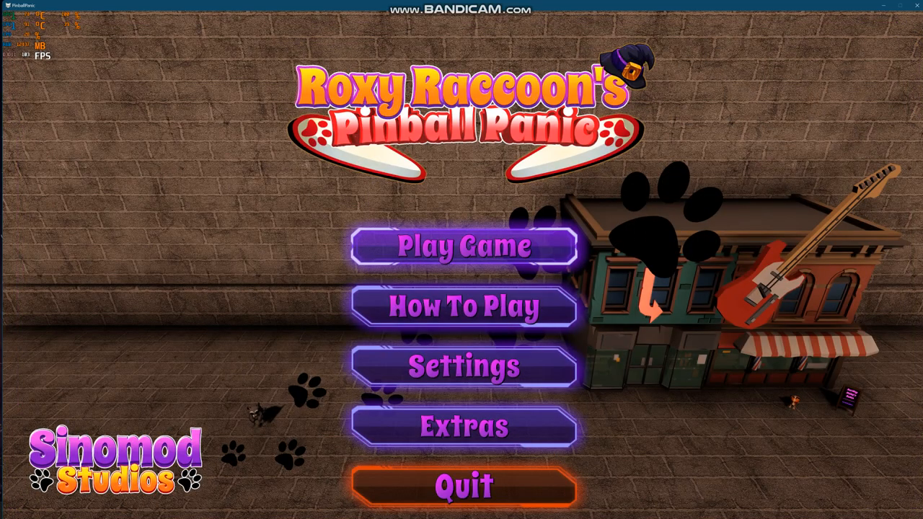
pyautogui.click(464, 247)
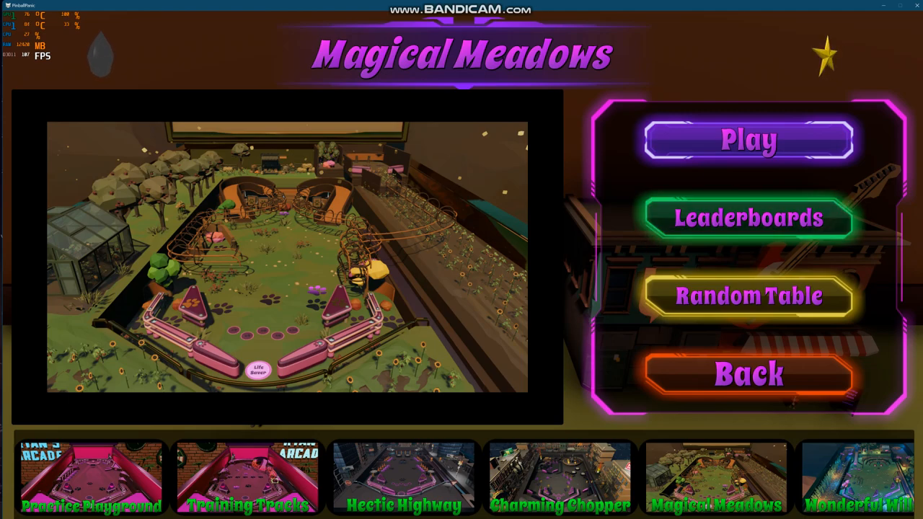
# Step: Load Magical Meadows, quit the table, go back and quit the game to desktop
pyautogui.click(749, 140)
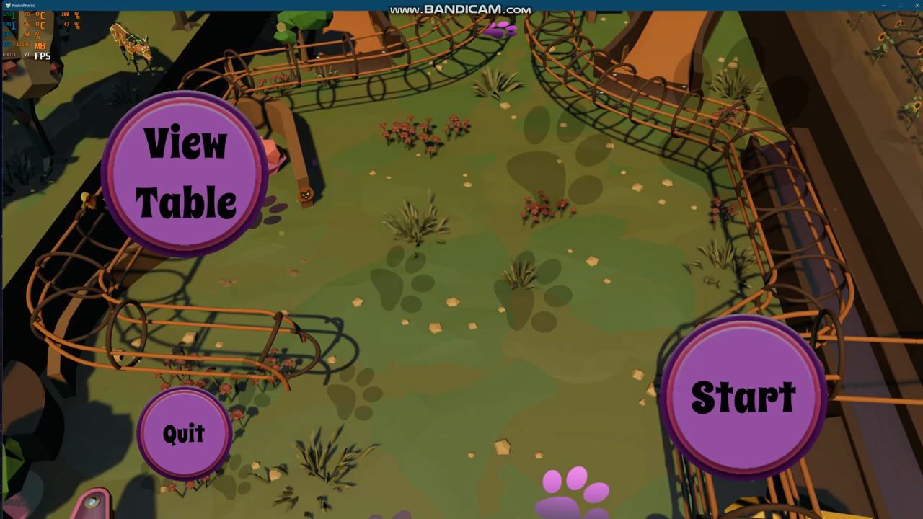
pyautogui.click(745, 395)
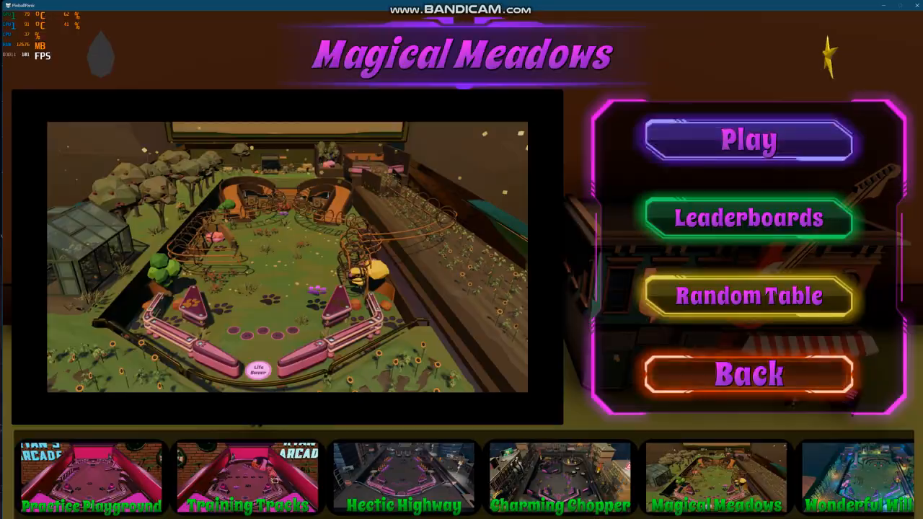
pyautogui.click(748, 373)
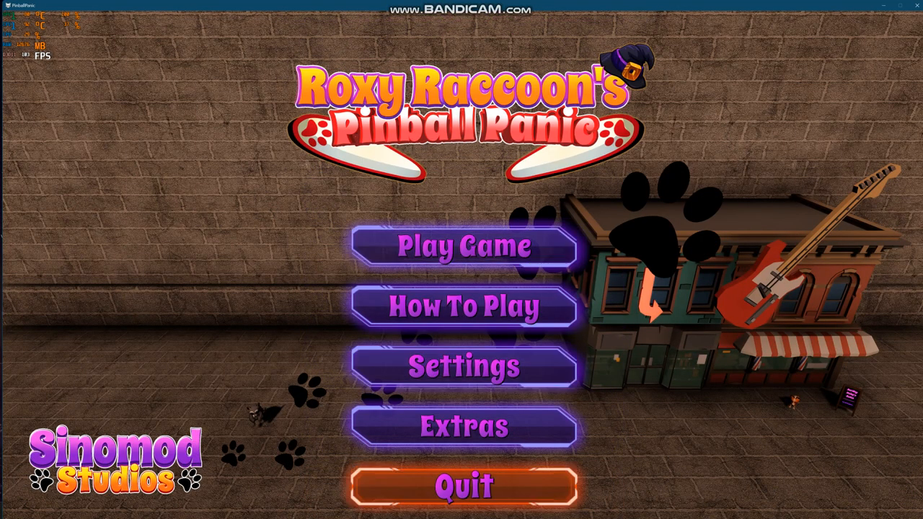
pyautogui.click(465, 486)
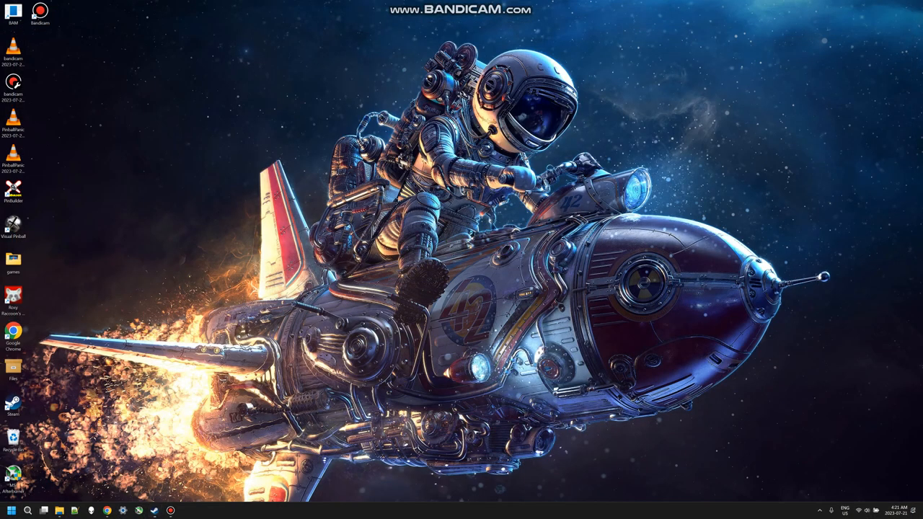